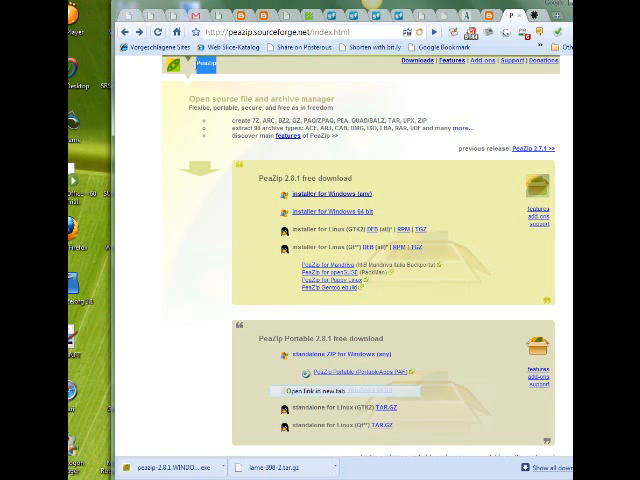
{"action": "mouse_move", "coordinate": [228, 90]}
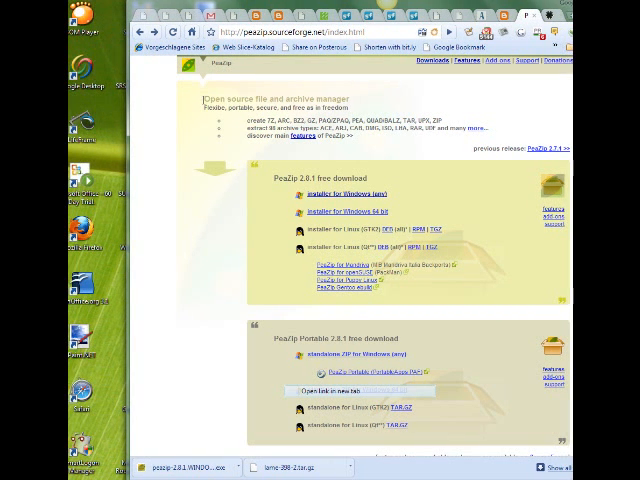
Bring up the link options for the Windows installer (exe) on the PeaZip download page
{"action": "triple_click", "coordinate": [260, 98]}
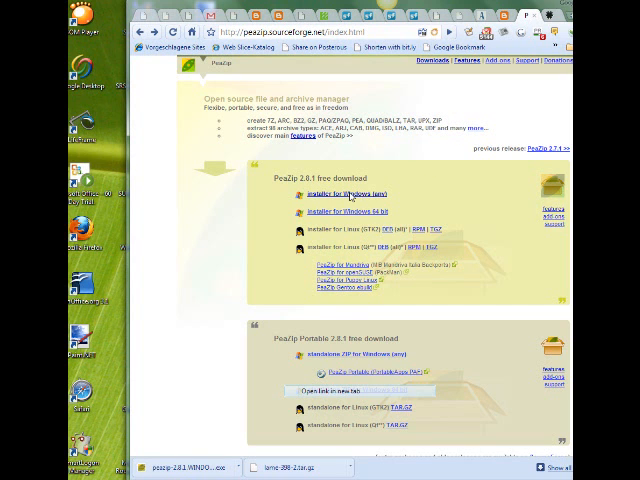
{"action": "right_click", "coordinate": [338, 192]}
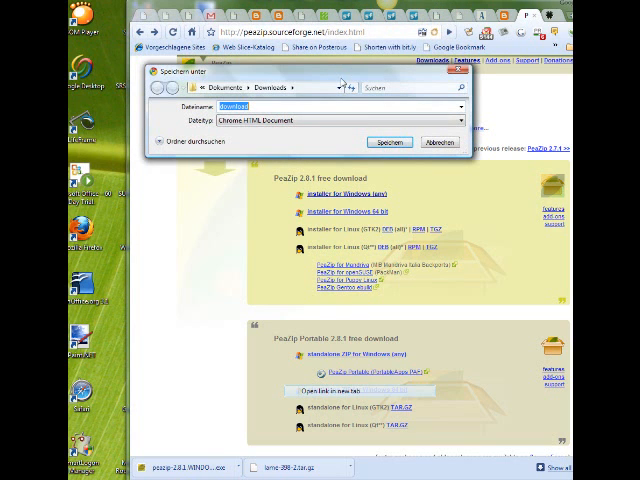
Save the PeaZip installer to the Downloads folder and start its setup wizard
{"action": "left_click", "coordinate": [256, 88]}
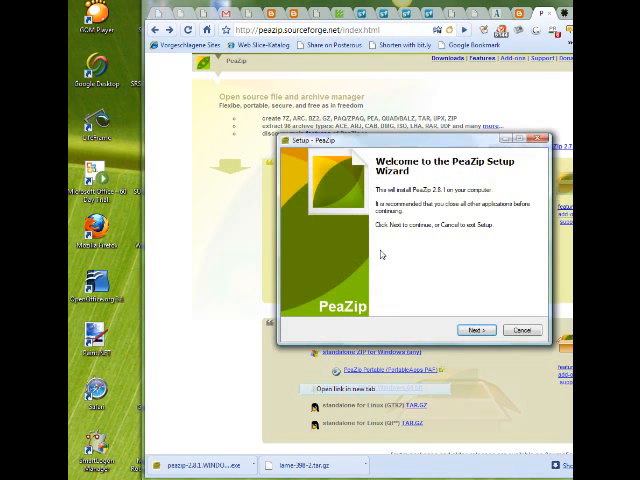
Accept the PeaZip license agreement and advance through the wizard's information pages
{"action": "left_click", "coordinate": [476, 330]}
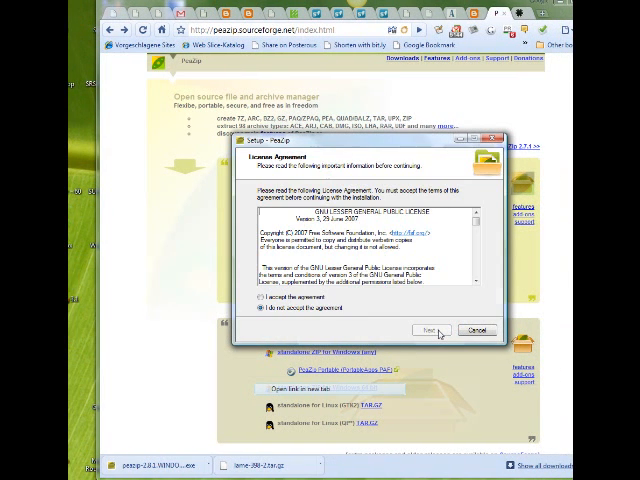
{"action": "left_click", "coordinate": [260, 296]}
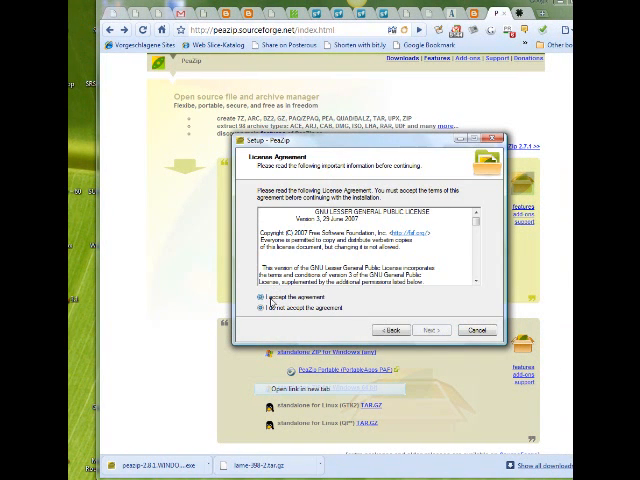
{"action": "left_click", "coordinate": [432, 330]}
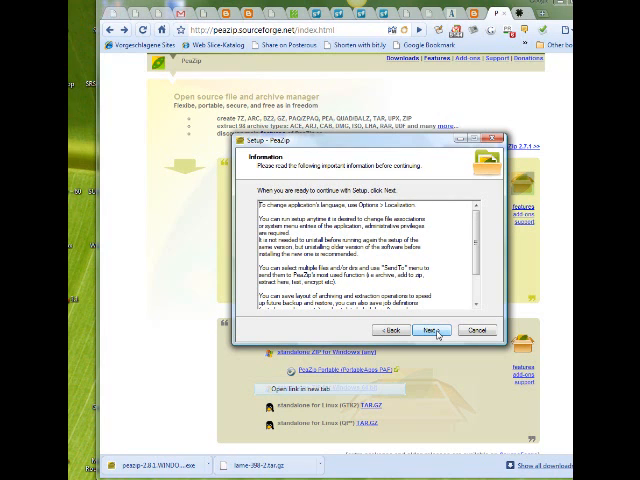
{"action": "left_click", "coordinate": [430, 330]}
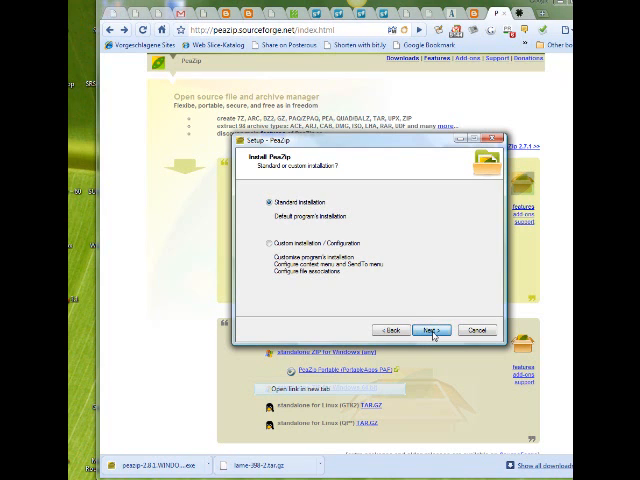
Install PeaZip with the standard installation and finish the setup wizard
{"action": "left_click", "coordinate": [432, 330]}
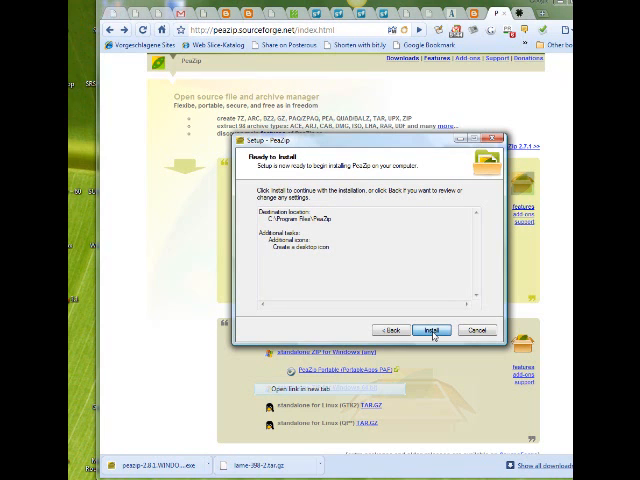
{"action": "left_click", "coordinate": [432, 330]}
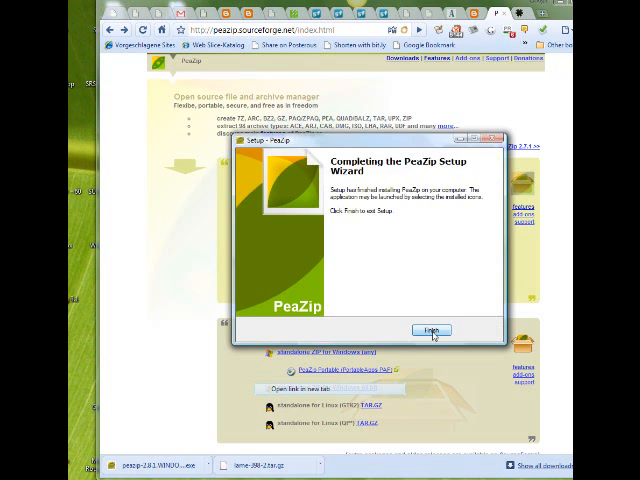
{"action": "left_click", "coordinate": [432, 330]}
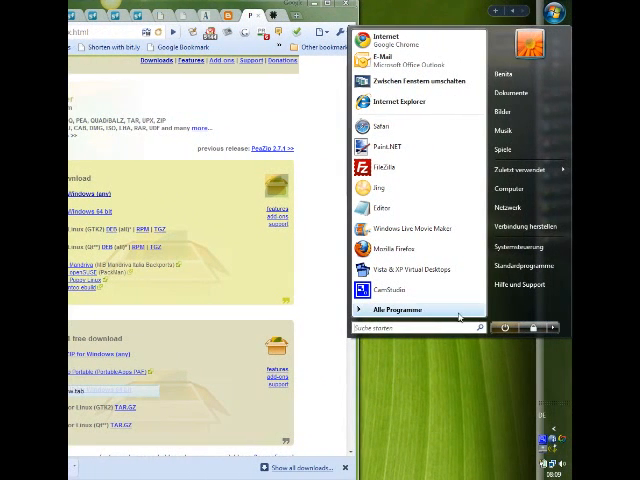
Show All Programs in the Start menu and scroll to find the PeaZip folder
{"action": "left_click", "coordinate": [396, 308]}
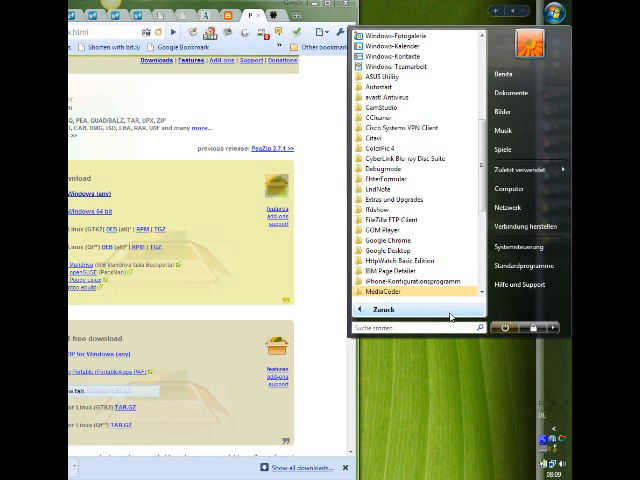
{"action": "scroll", "scroll_direction": "down", "scroll_amount": 3}
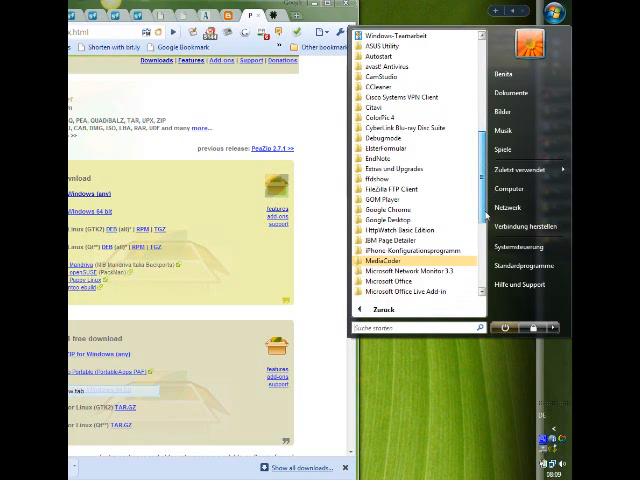
{"action": "scroll", "scroll_direction": "down", "scroll_amount": 3}
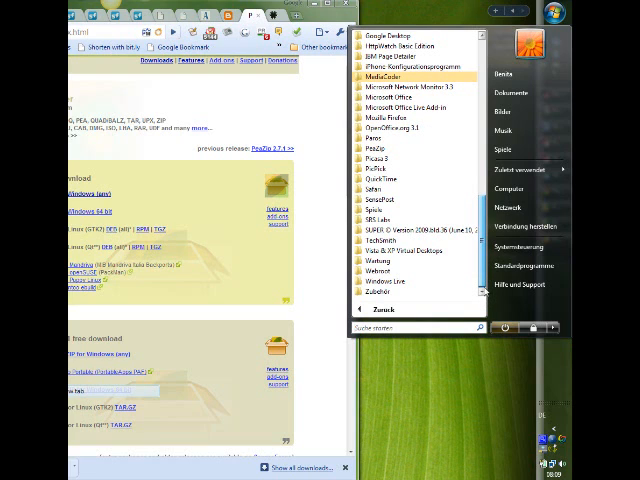
{"action": "scroll", "scroll_direction": "up", "scroll_amount": 3}
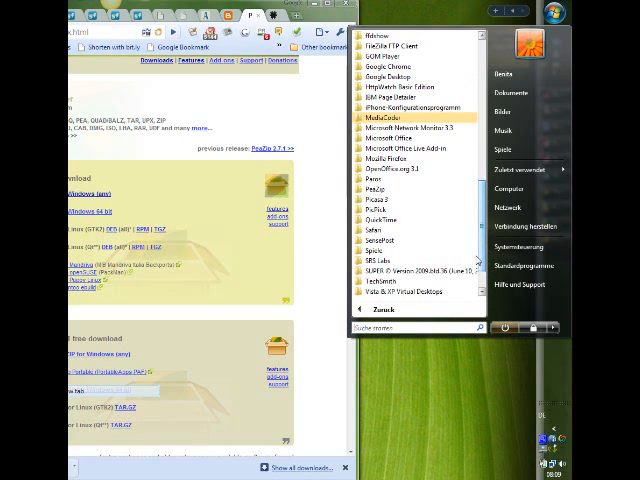
{"action": "mouse_move", "coordinate": [378, 188]}
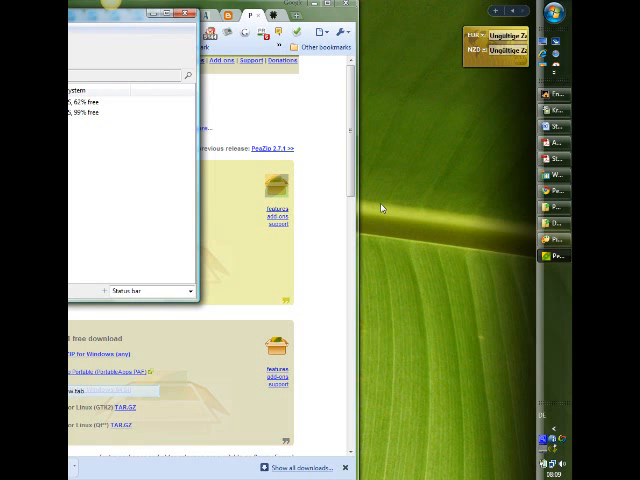
{"action": "mouse_move", "coordinate": [384, 208]}
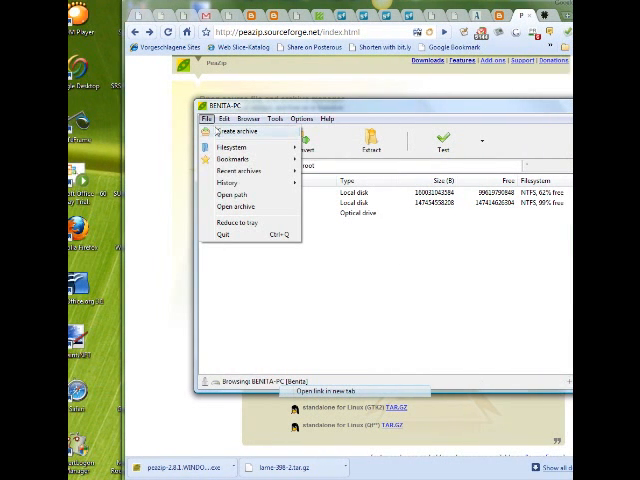
{"action": "mouse_move", "coordinate": [230, 148]}
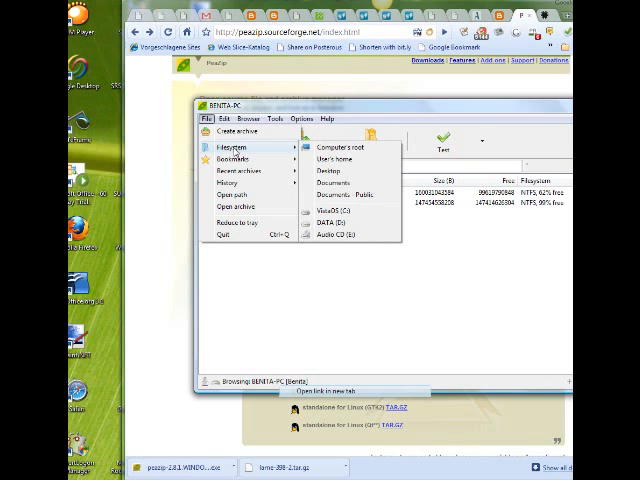
{"action": "mouse_move", "coordinate": [232, 158]}
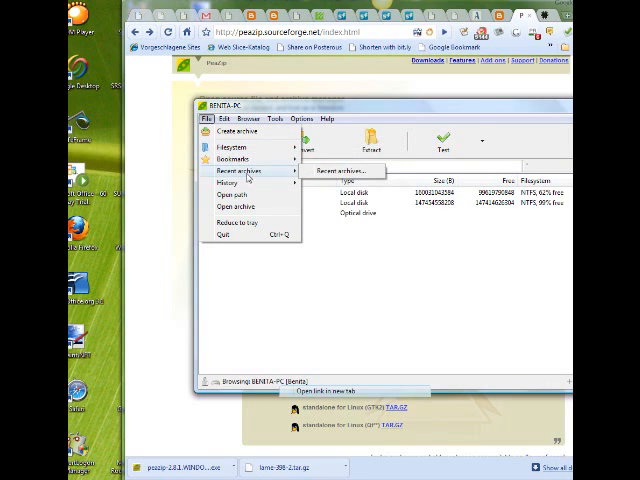
Browse PeaZip's Edit, Browser, Tools and Options menus and choose Localization
{"action": "left_click", "coordinate": [208, 118]}
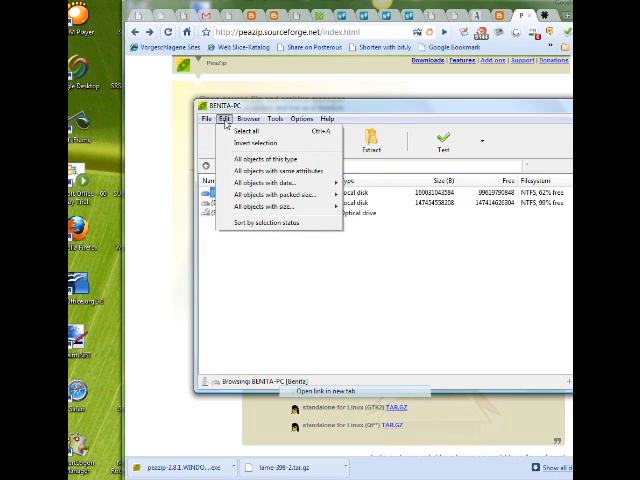
{"action": "left_click", "coordinate": [244, 118]}
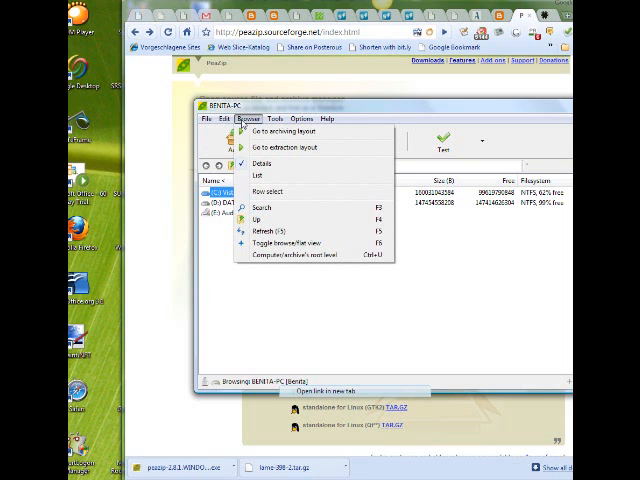
{"action": "left_click", "coordinate": [272, 118]}
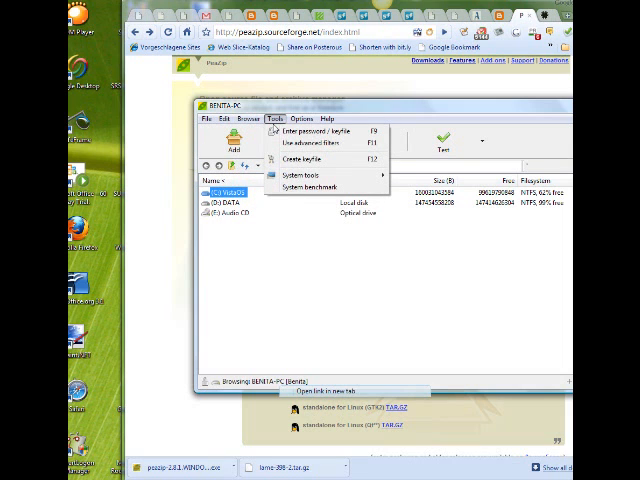
{"action": "left_click", "coordinate": [304, 118]}
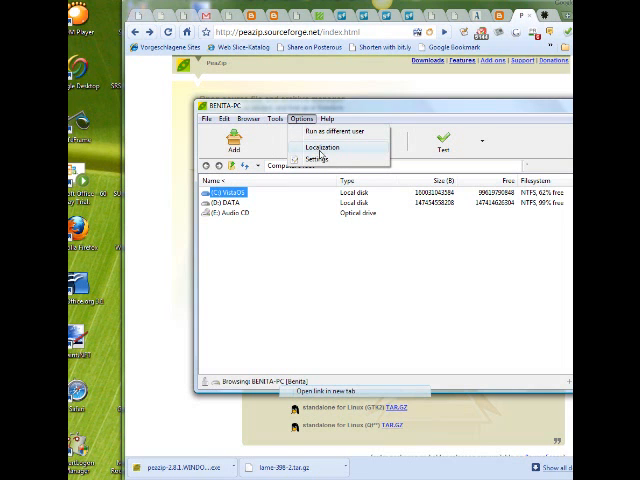
{"action": "left_click", "coordinate": [318, 148]}
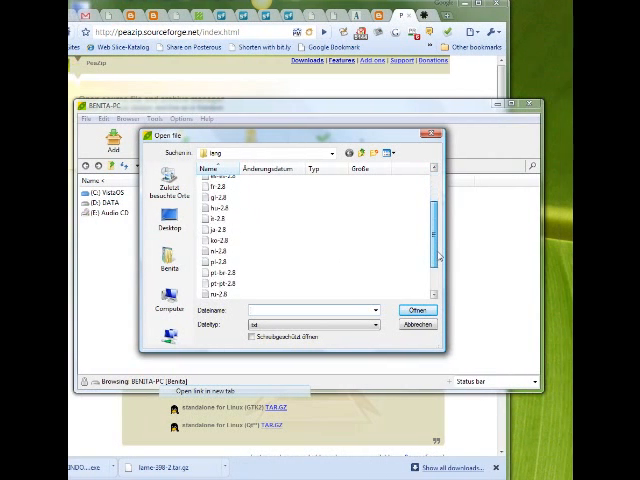
Select a language .txt file from the lang folder and load it, switching the interface to Italian
{"action": "scroll", "scroll_direction": "down", "scroll_amount": 3}
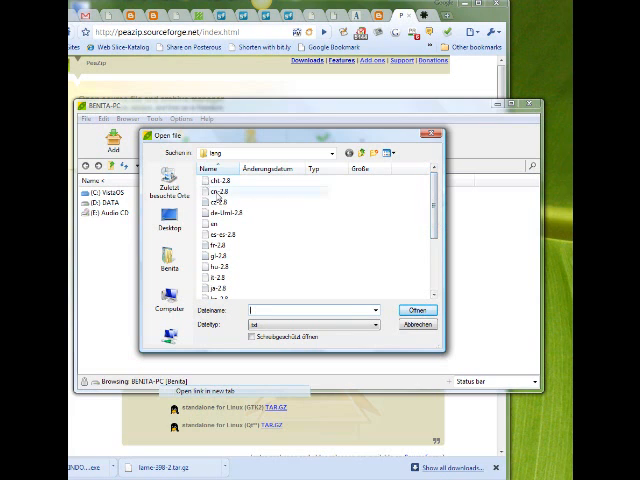
{"action": "left_click", "coordinate": [220, 184]}
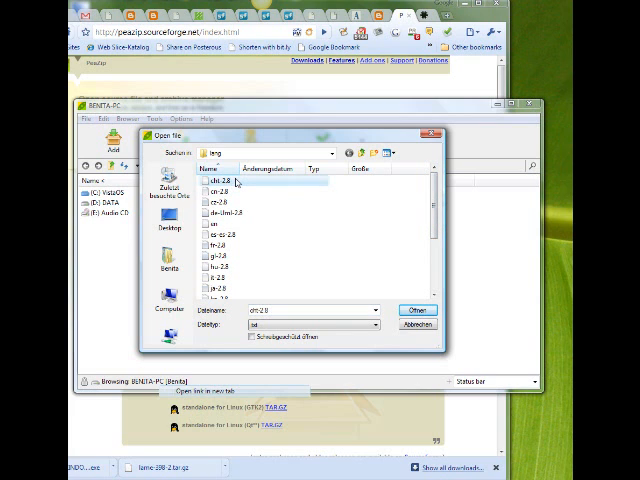
{"action": "left_click", "coordinate": [230, 256]}
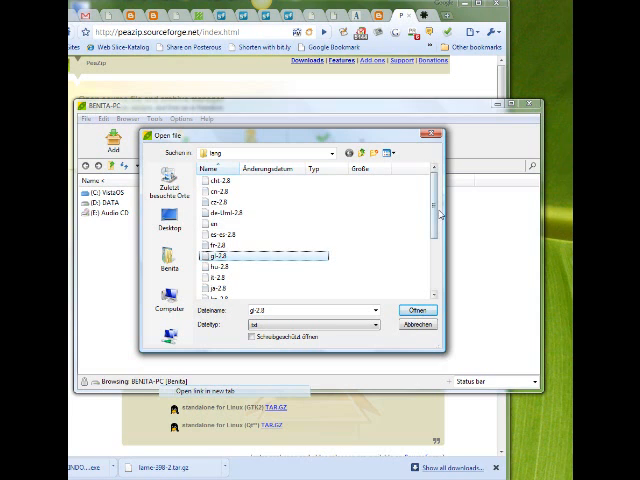
{"action": "scroll", "scroll_direction": "down", "scroll_amount": 3}
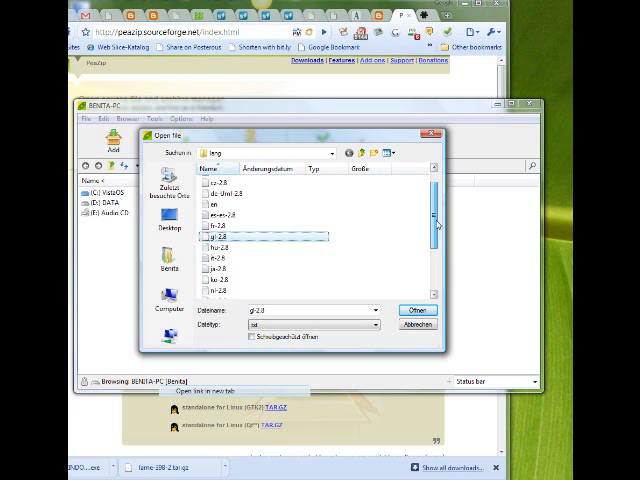
{"action": "scroll", "scroll_direction": "down", "scroll_amount": 3}
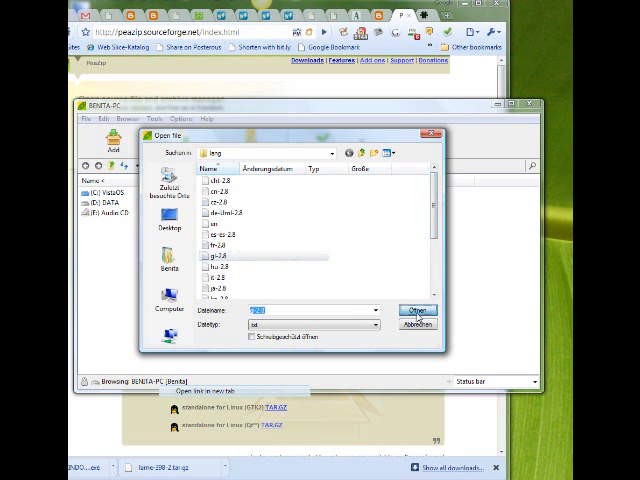
{"action": "left_click", "coordinate": [410, 312]}
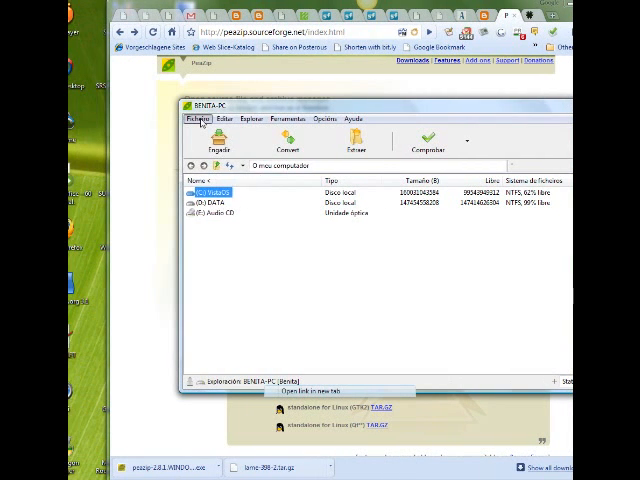
Load the German language file so labels read Hinzufügen, Konvertieren, Extrahieren, then browse the file menu
{"action": "left_click", "coordinate": [324, 118]}
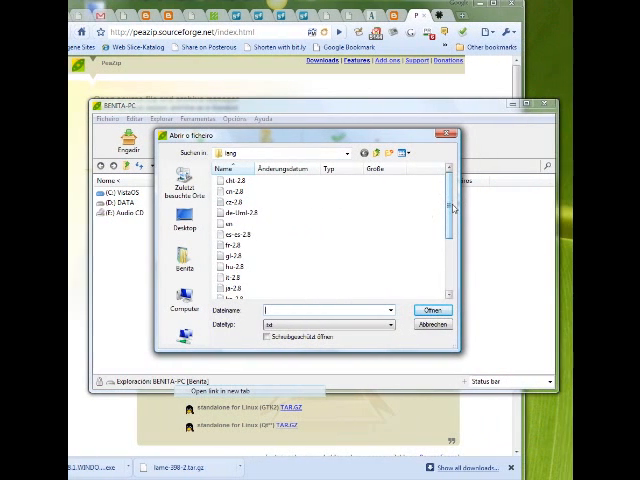
{"action": "left_click", "coordinate": [250, 216]}
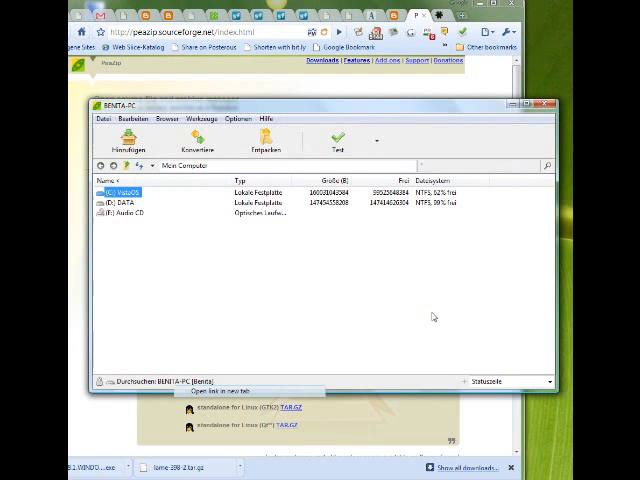
{"action": "left_click", "coordinate": [206, 120]}
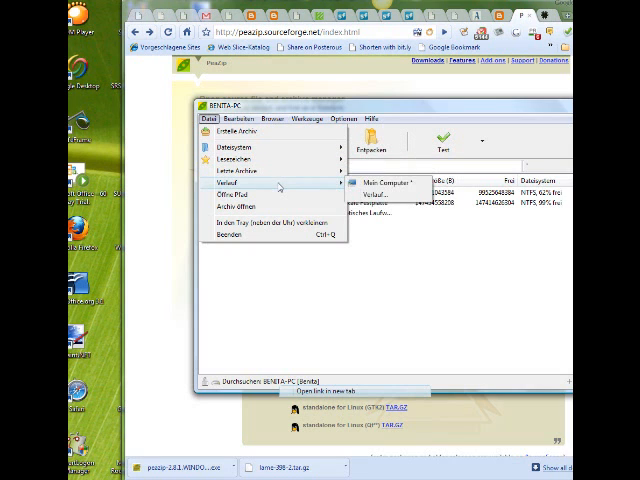
{"action": "left_click", "coordinate": [248, 118]}
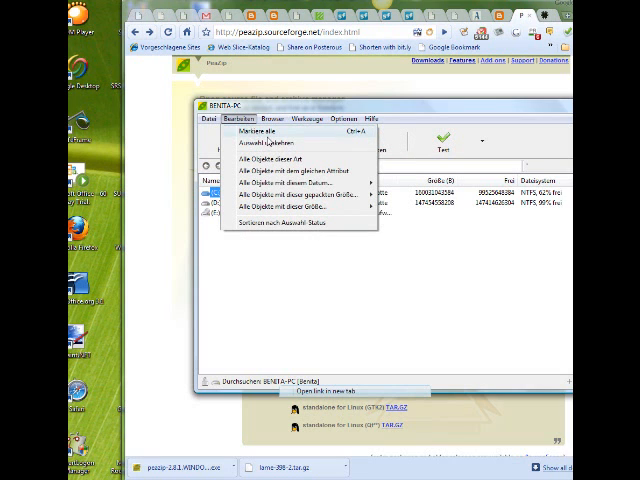
{"action": "mouse_move", "coordinate": [290, 182]}
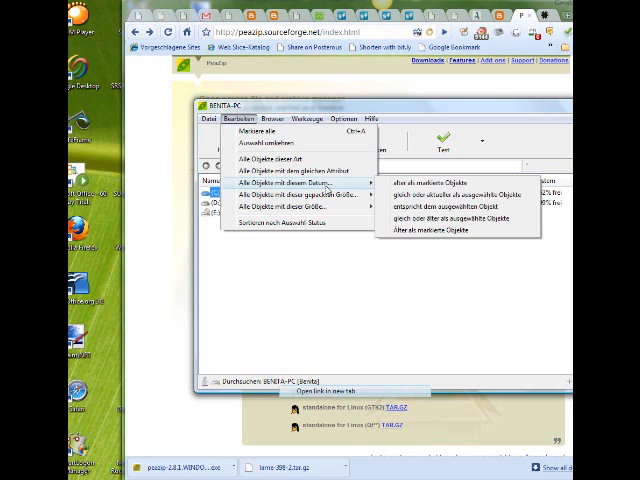
{"action": "mouse_move", "coordinate": [300, 160]}
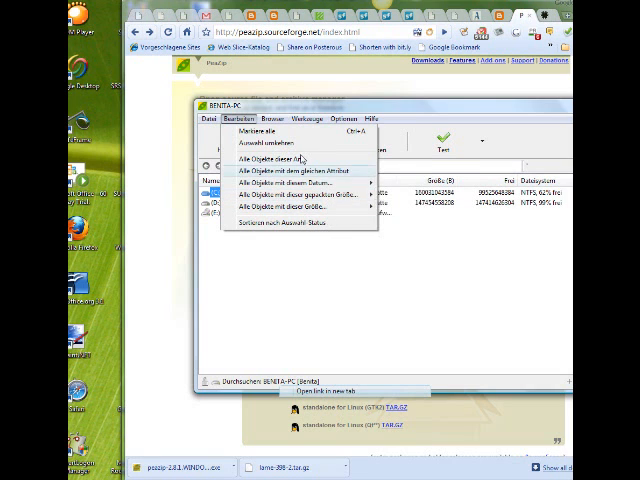
{"action": "left_click", "coordinate": [272, 118]}
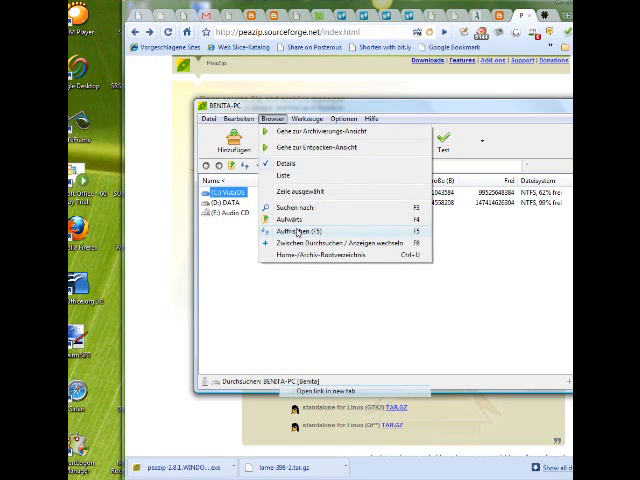
{"action": "left_click", "coordinate": [312, 116]}
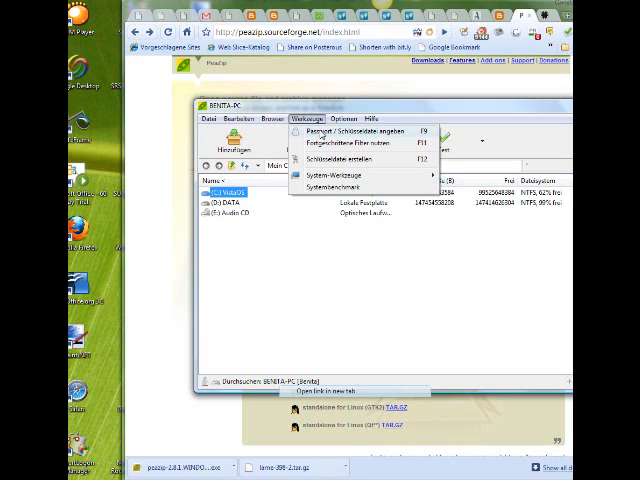
{"action": "left_click", "coordinate": [376, 120]}
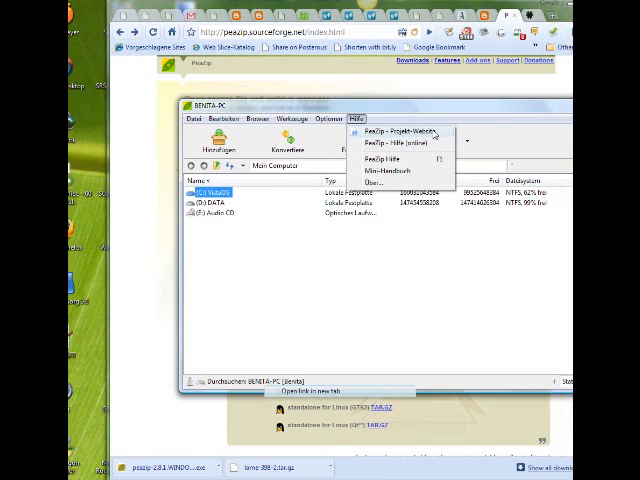
{"action": "mouse_move", "coordinate": [400, 144]}
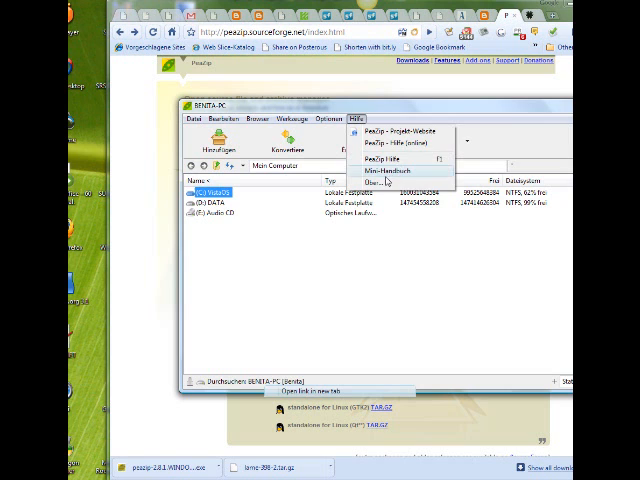
View PeaZip's version information via Hilfe > Über and close the Information box
{"action": "left_click", "coordinate": [384, 180]}
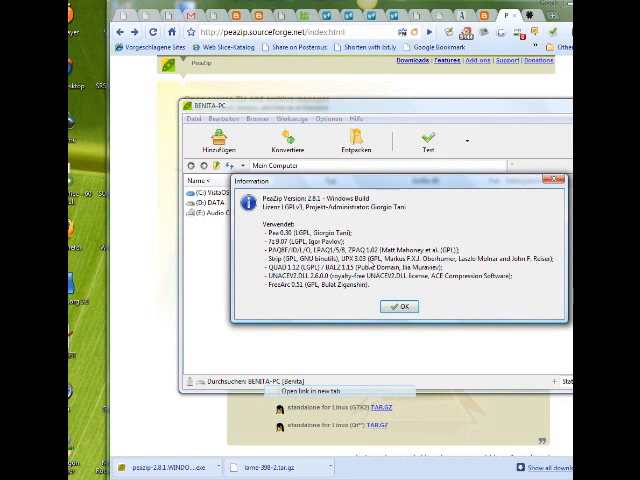
{"action": "left_click", "coordinate": [398, 306]}
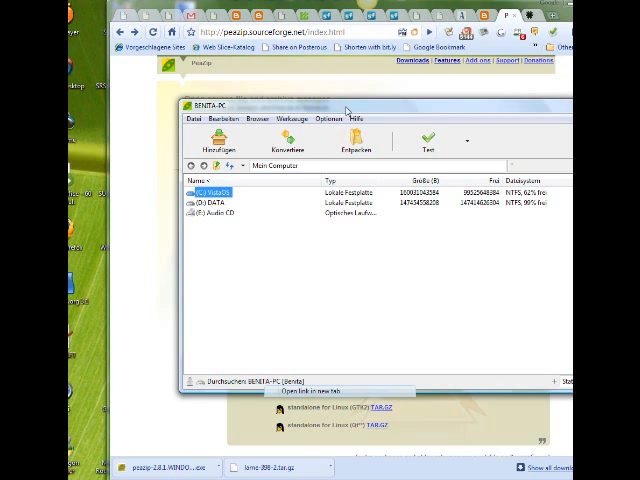
{"action": "left_click", "coordinate": [356, 118]}
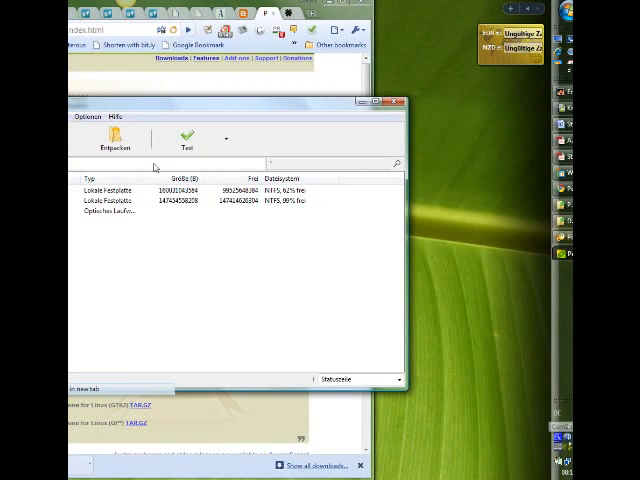
{"action": "left_click", "coordinate": [192, 118]}
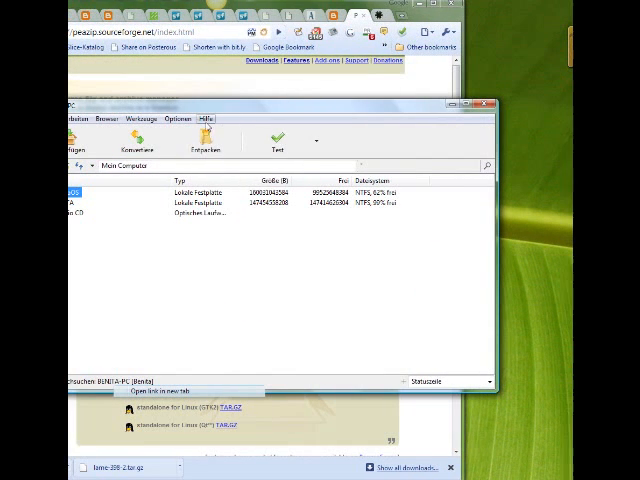
Open the online PeaZip help page in the browser from the Hilfe menu
{"action": "left_click", "coordinate": [208, 116]}
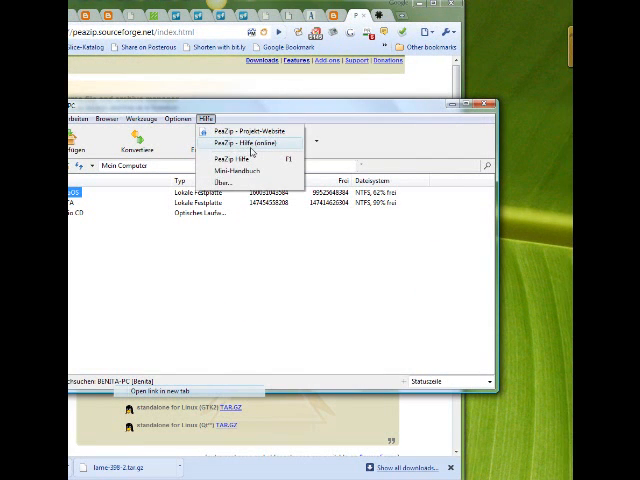
{"action": "left_click", "coordinate": [244, 136]}
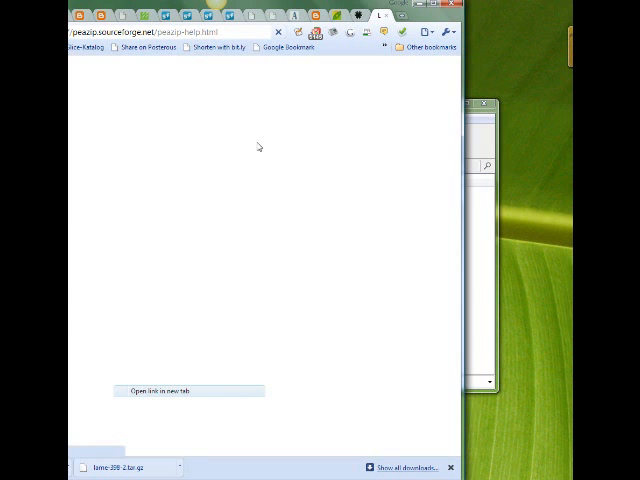